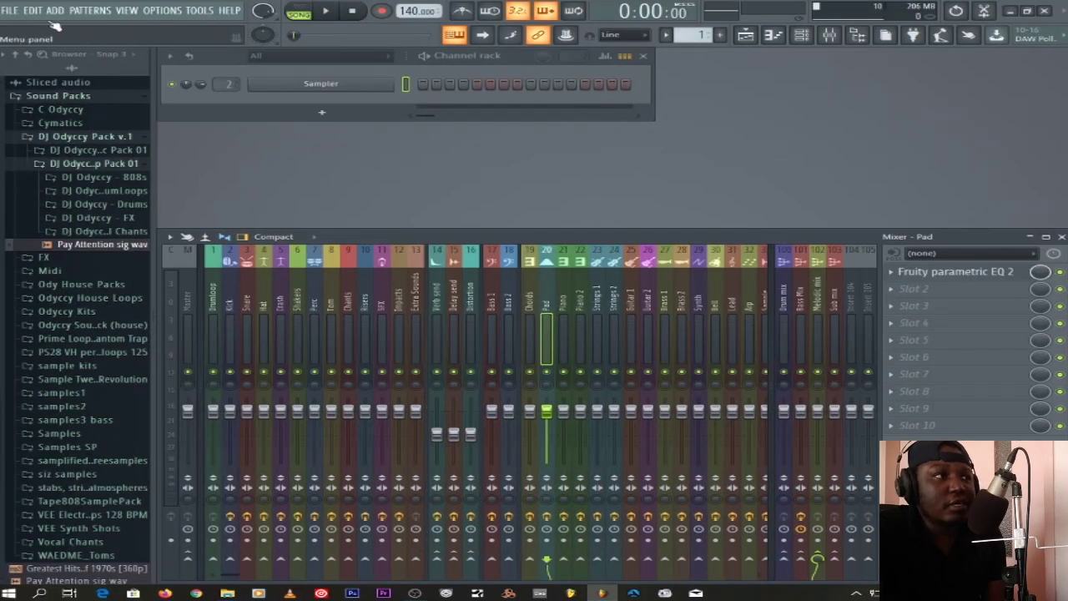
Start saving the project as a new file from the File menu's Save as command
left_click(11, 10)
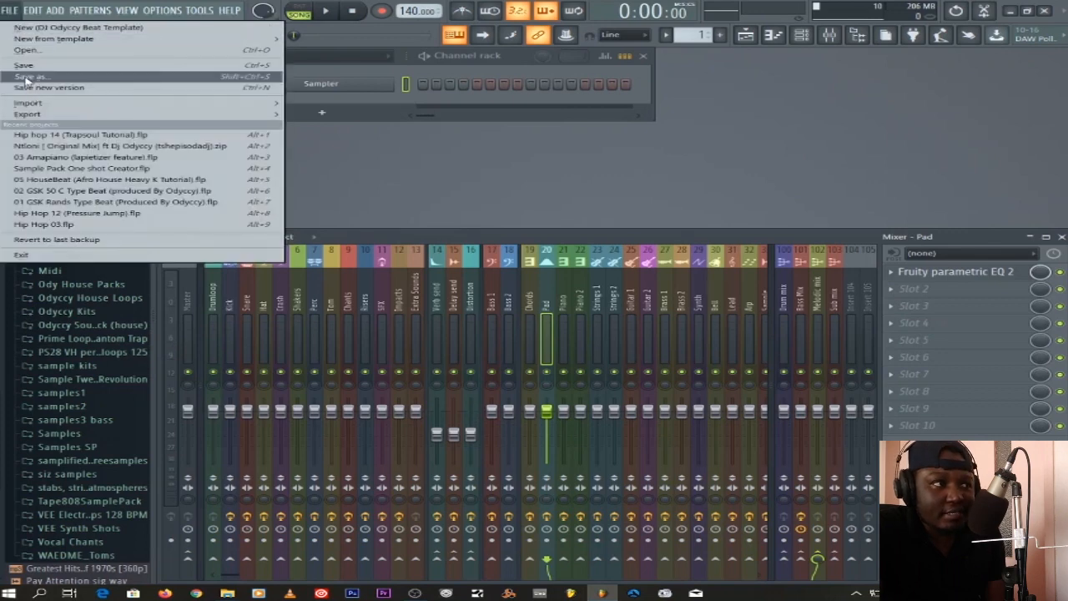
left_click(31, 76)
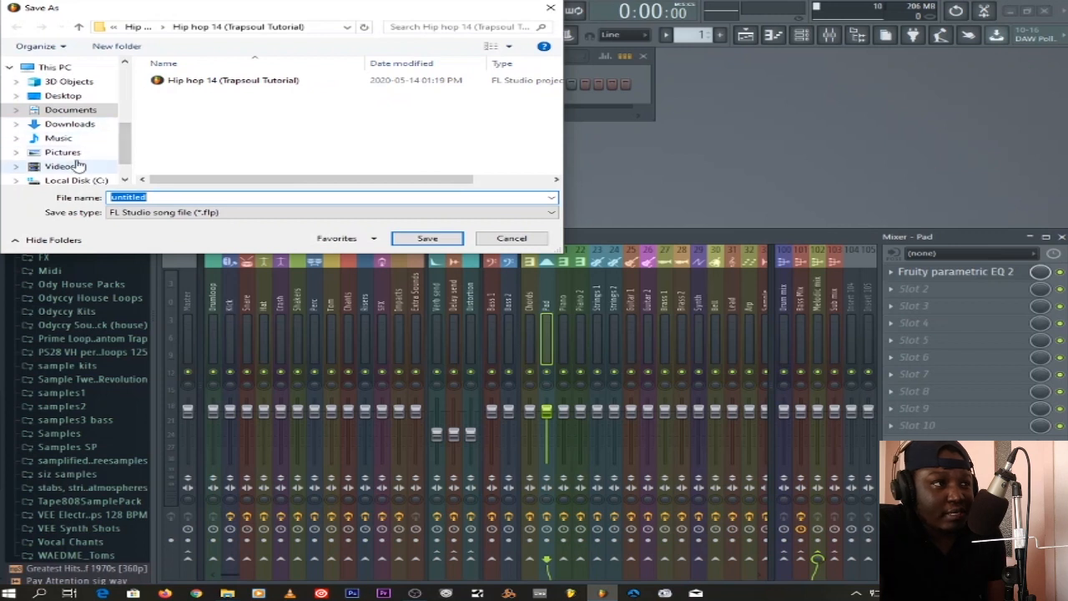
mouse_move(92, 125)
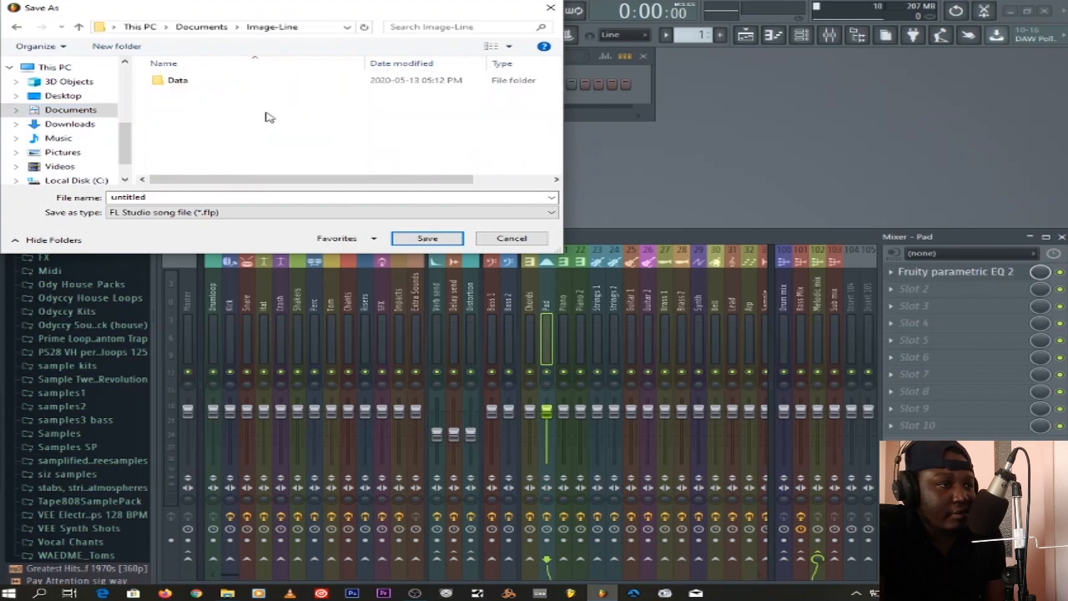
Browse the save dialog to Data > FL Studio > Projects > Templates
double_click(177, 79)
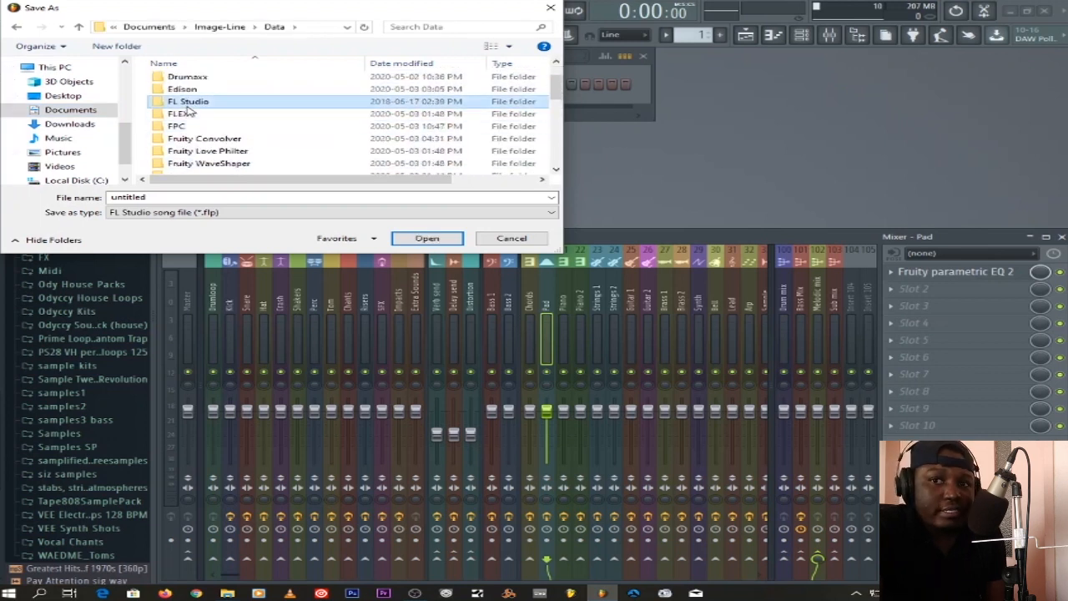
double_click(187, 101)
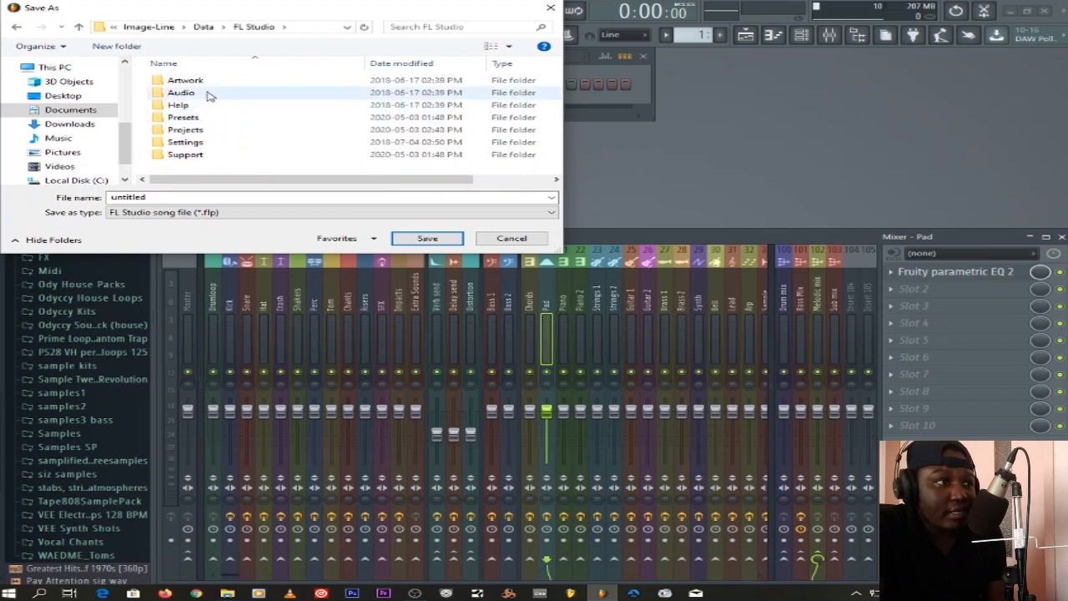
left_click(184, 129)
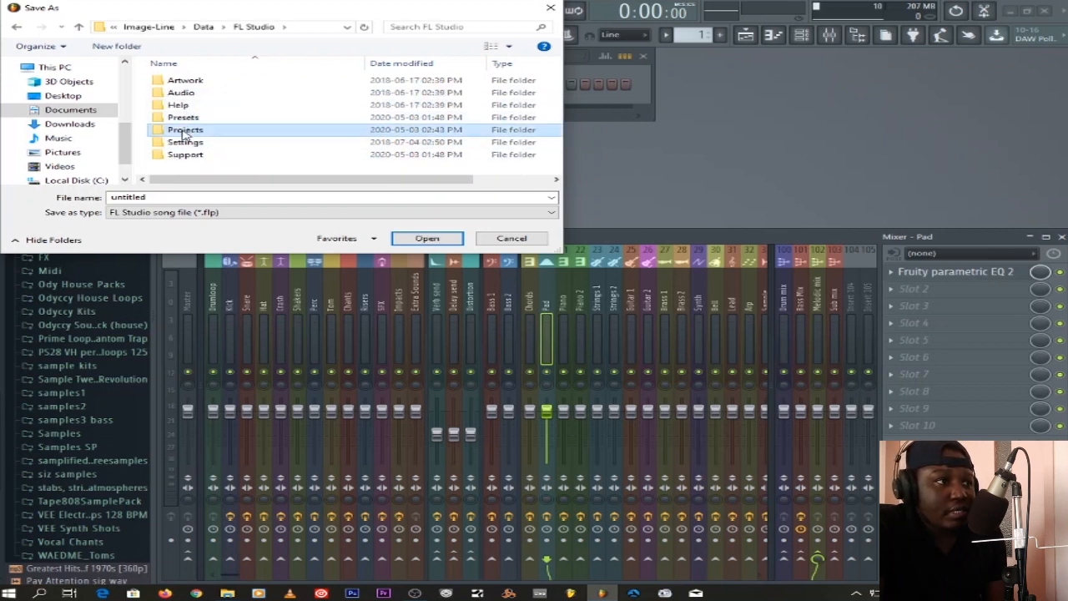
double_click(185, 129)
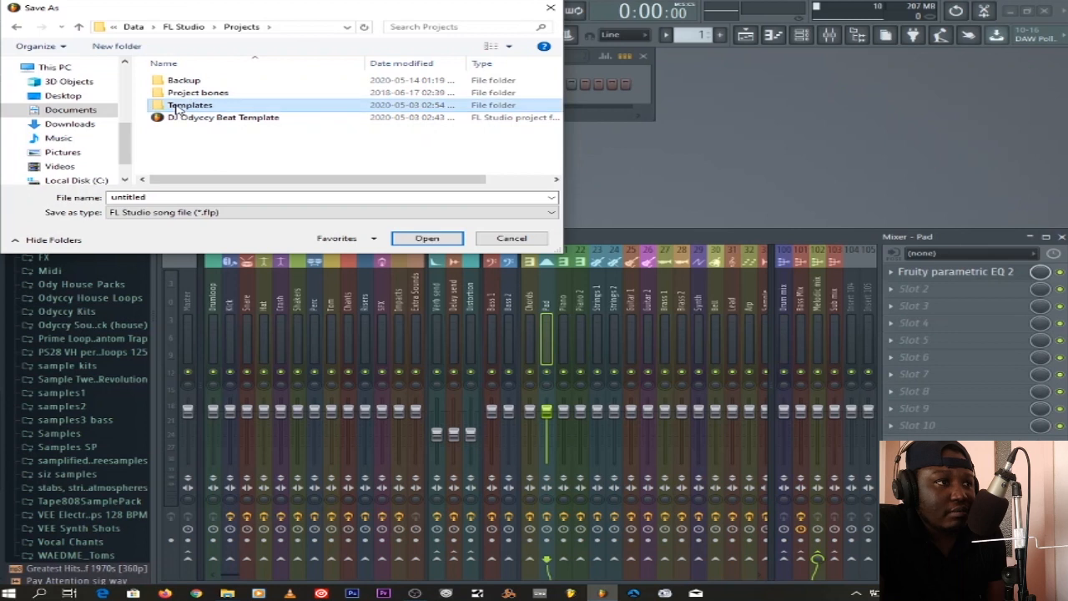
double_click(189, 104)
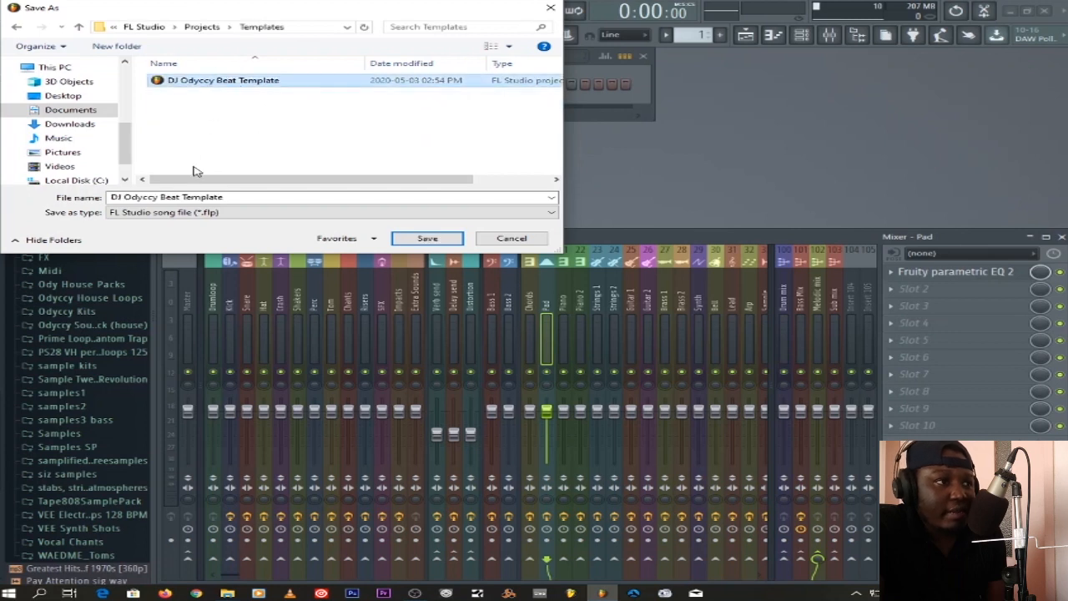
Save the project there as 'DJ Odyccy Beat Template new'
left_click(264, 197)
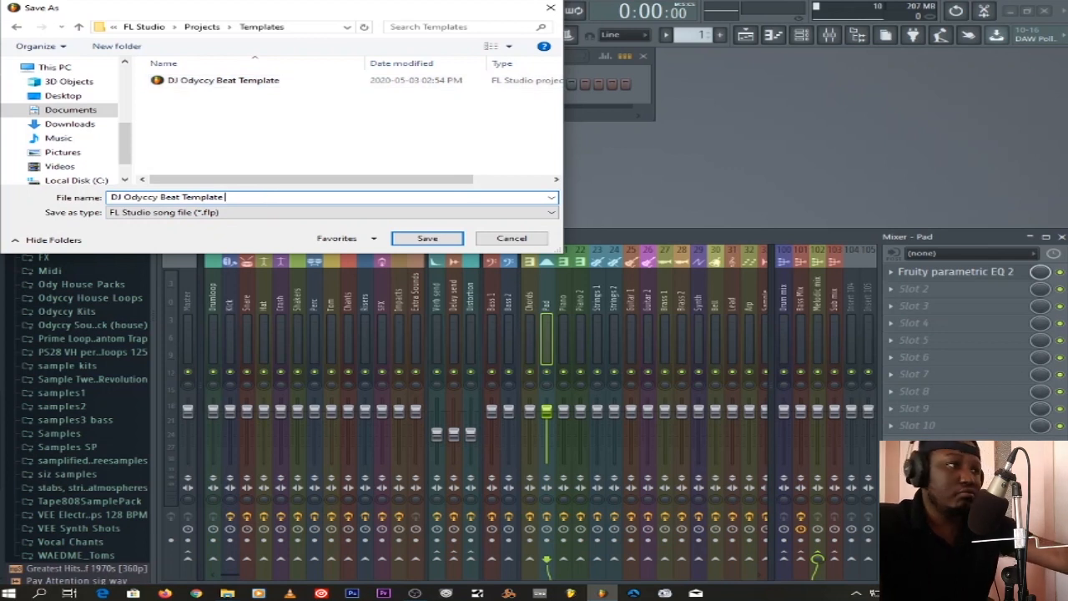
type("new")
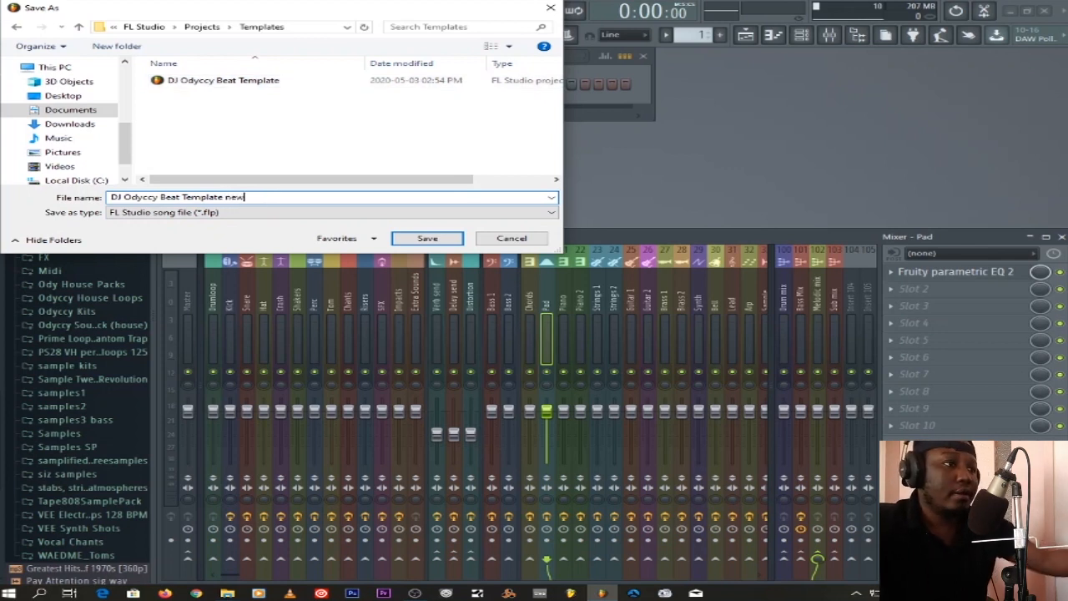
left_click(426, 238)
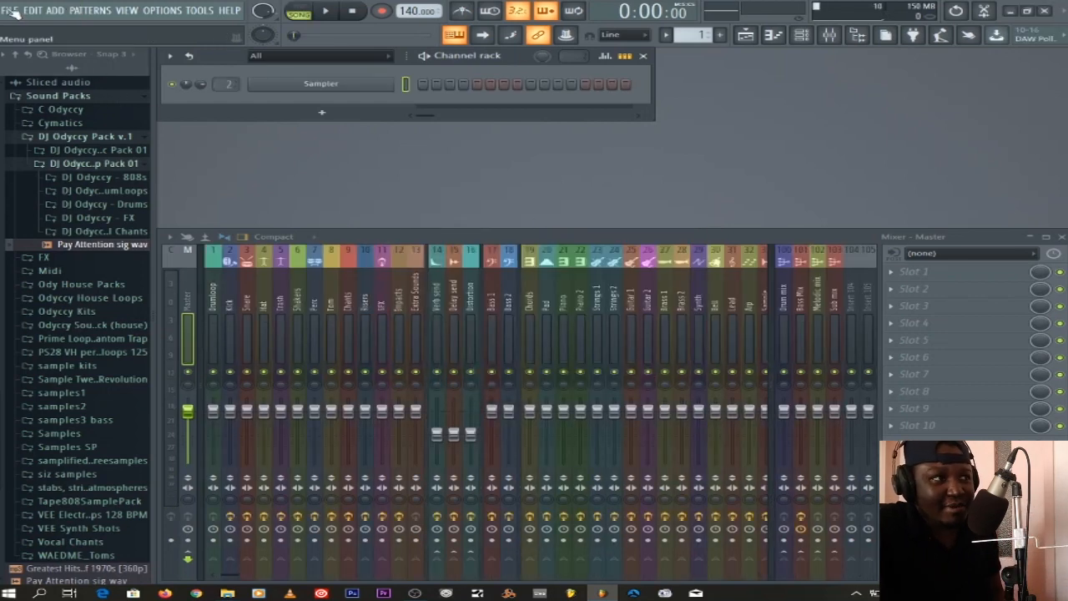
Create a new project from the 'DJ Odyccy Beat Template new' template
left_click(11, 10)
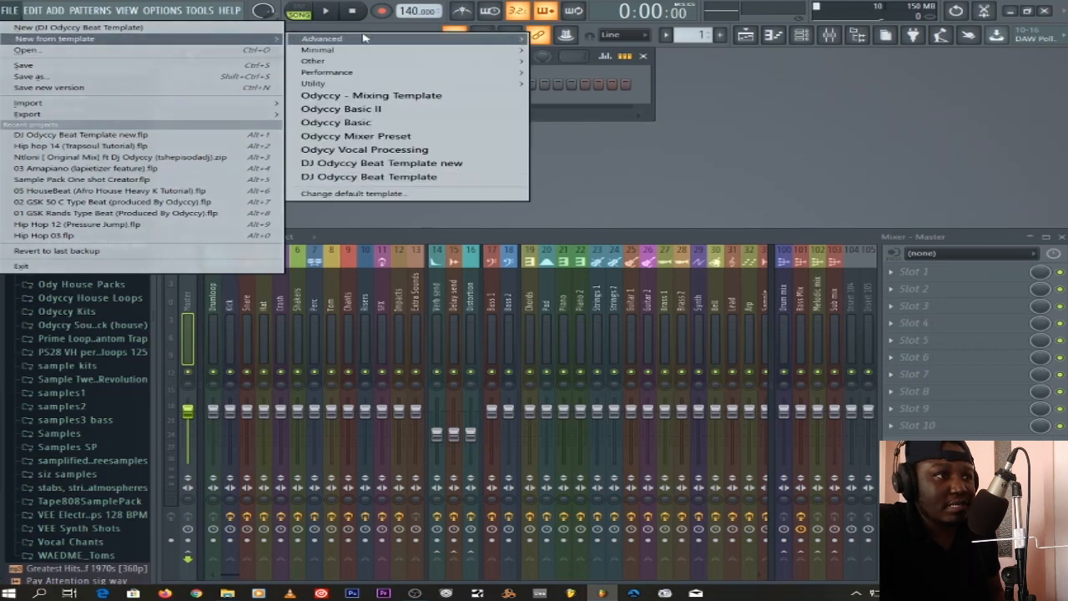
mouse_move(415, 109)
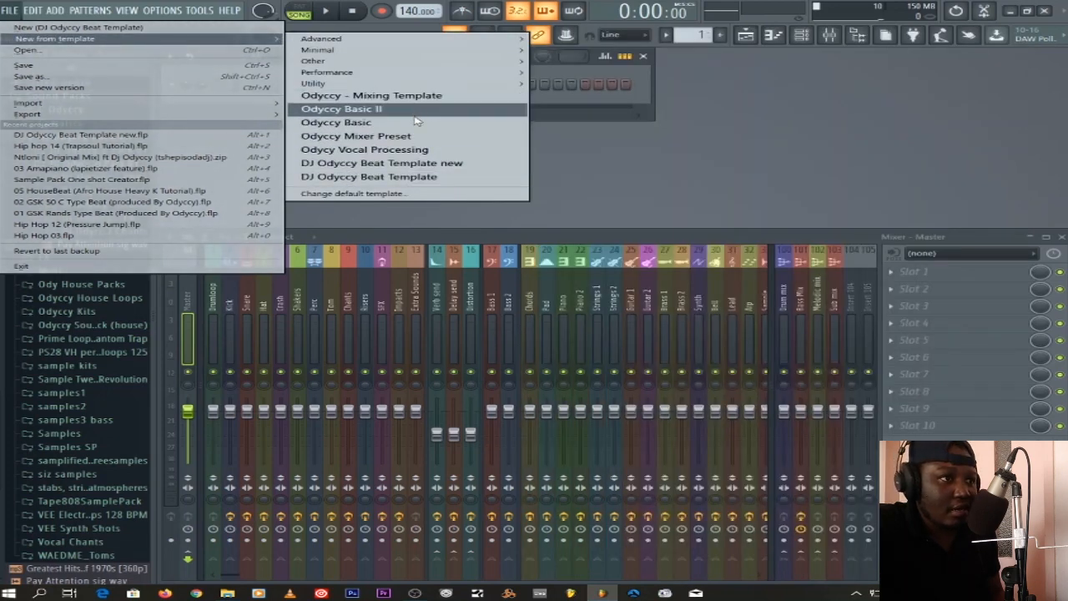
mouse_move(419, 164)
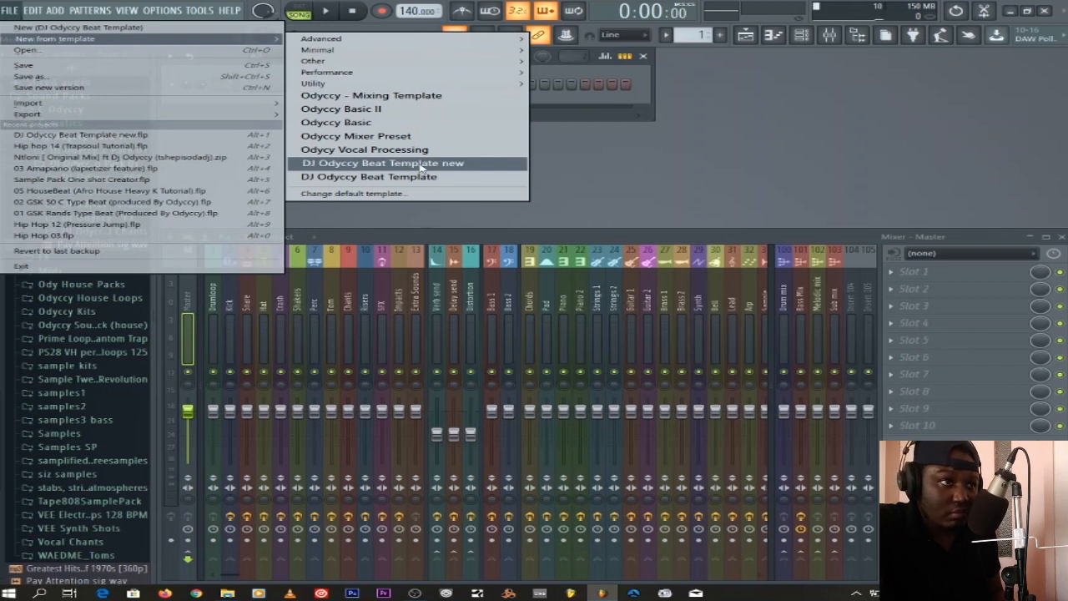
left_click(382, 163)
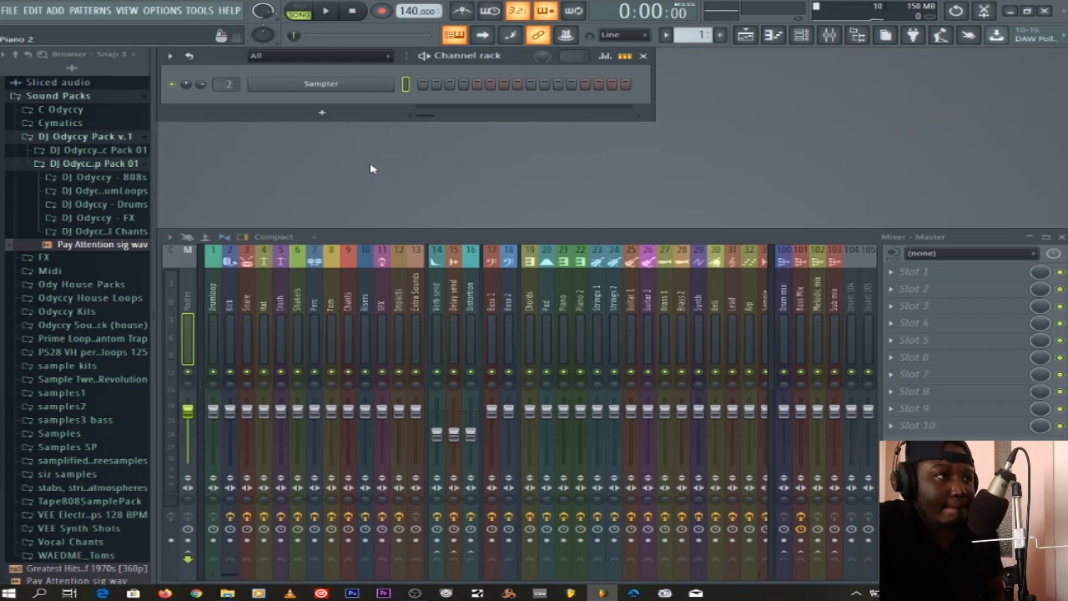
Set 'DJ Odyccy Beat Template new' as the default template in General settings, then close settings
left_click(162, 10)
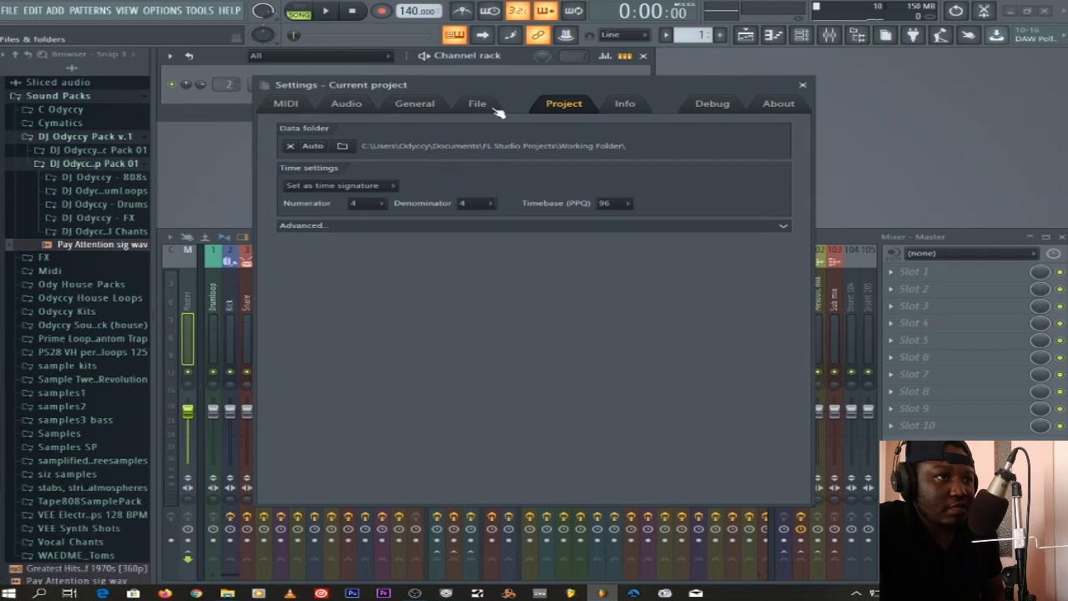
left_click(477, 103)
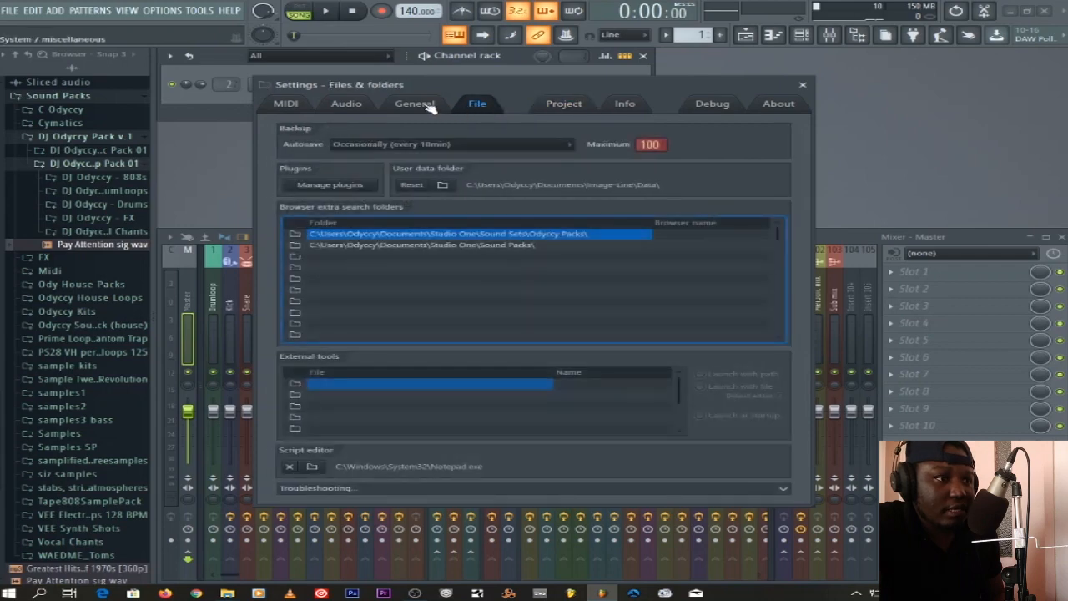
left_click(415, 103)
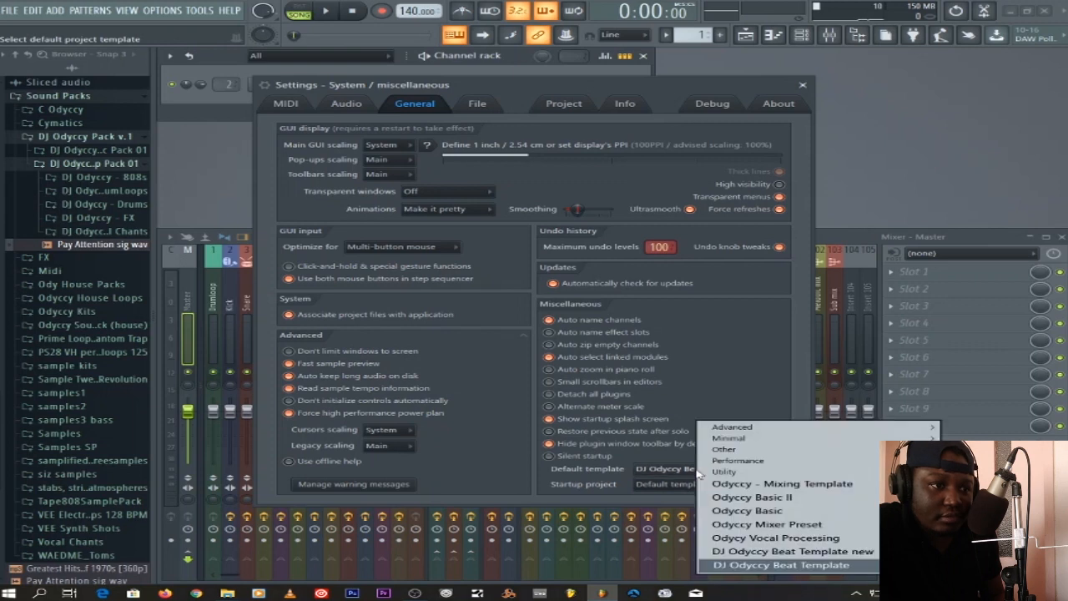
mouse_move(791, 551)
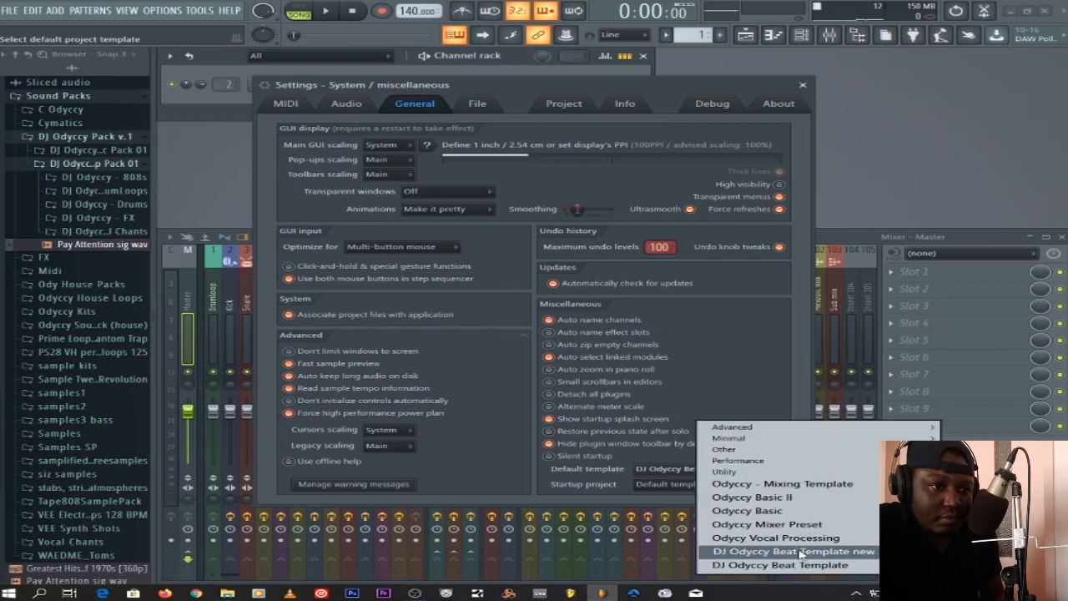
left_click(793, 551)
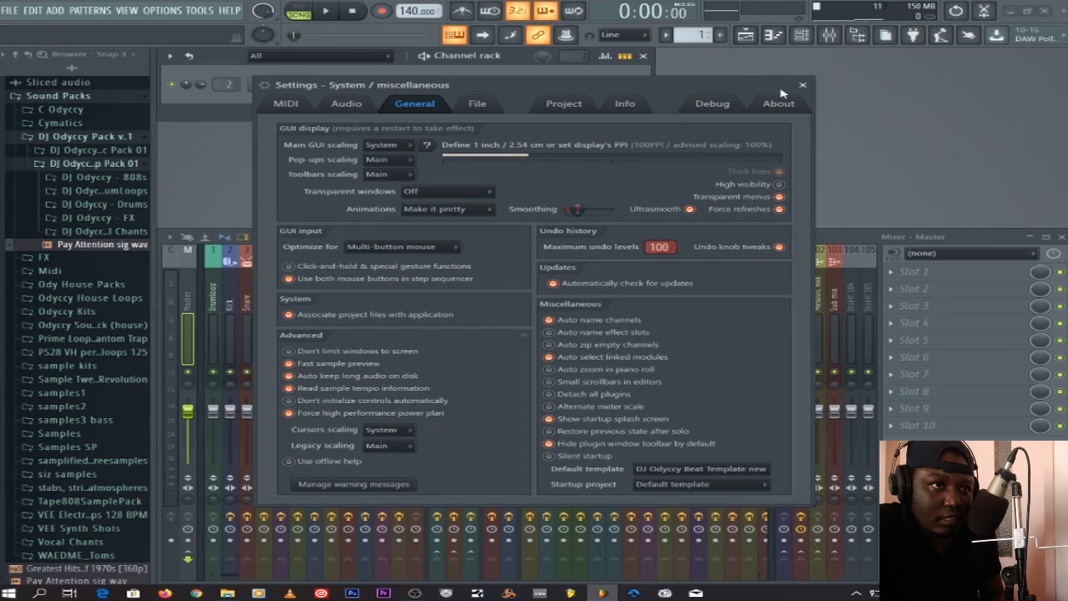
left_click(802, 85)
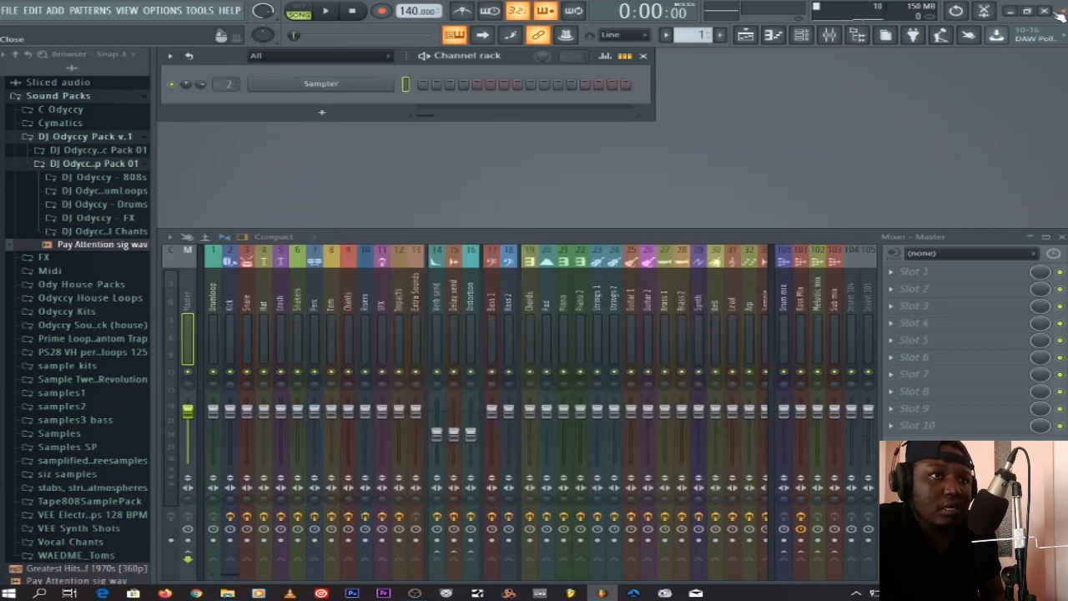